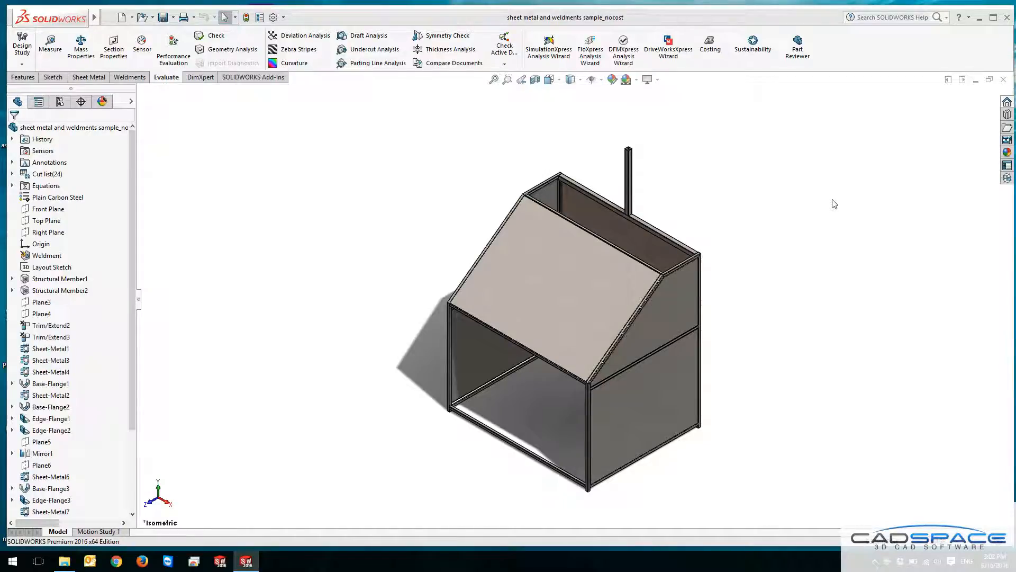
mouse_move(783, 319)
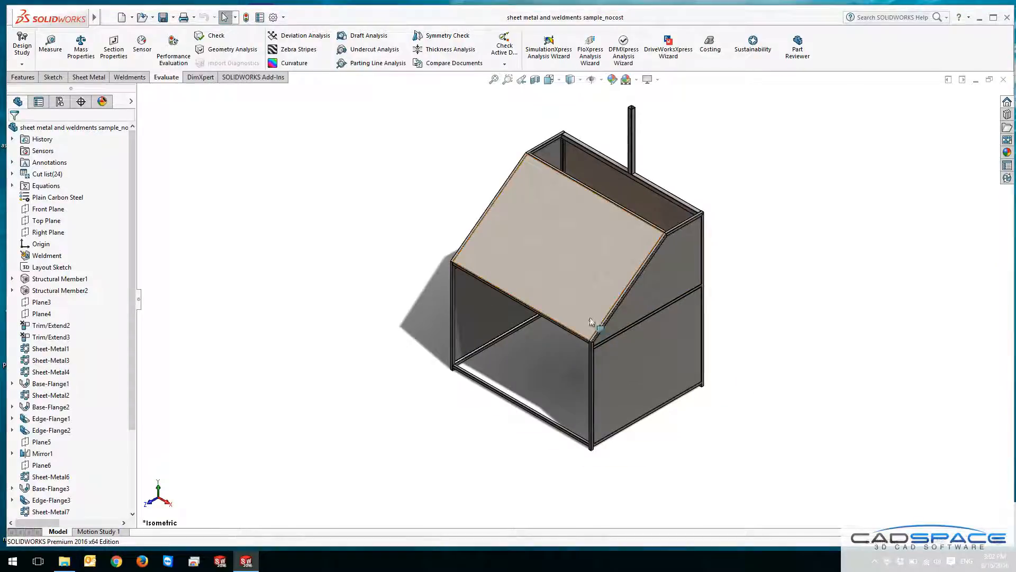
Inspect the cabinet's top panel and frame members, then launch Costing from the Evaluate toolbar.
click(652, 318)
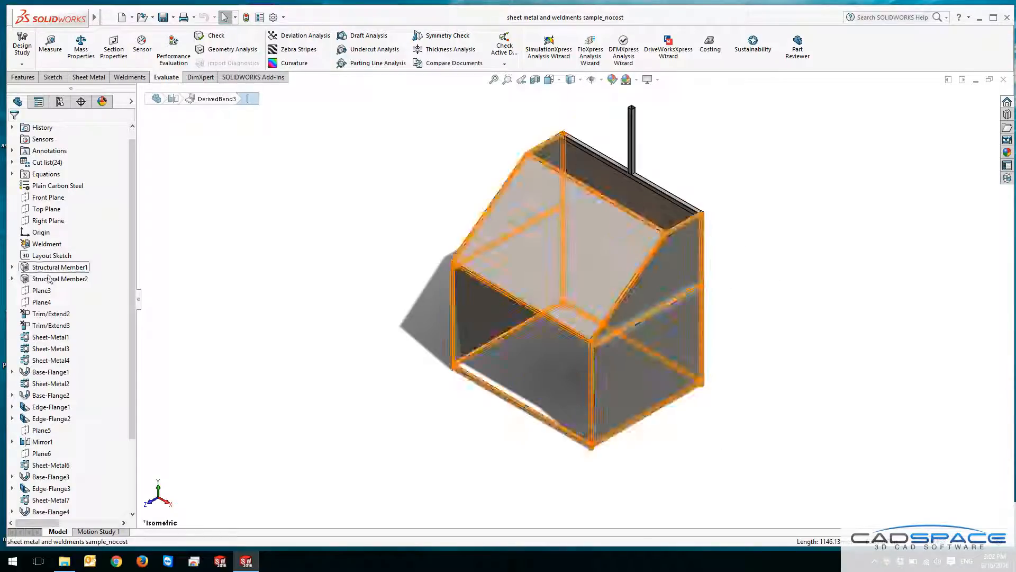
click(60, 278)
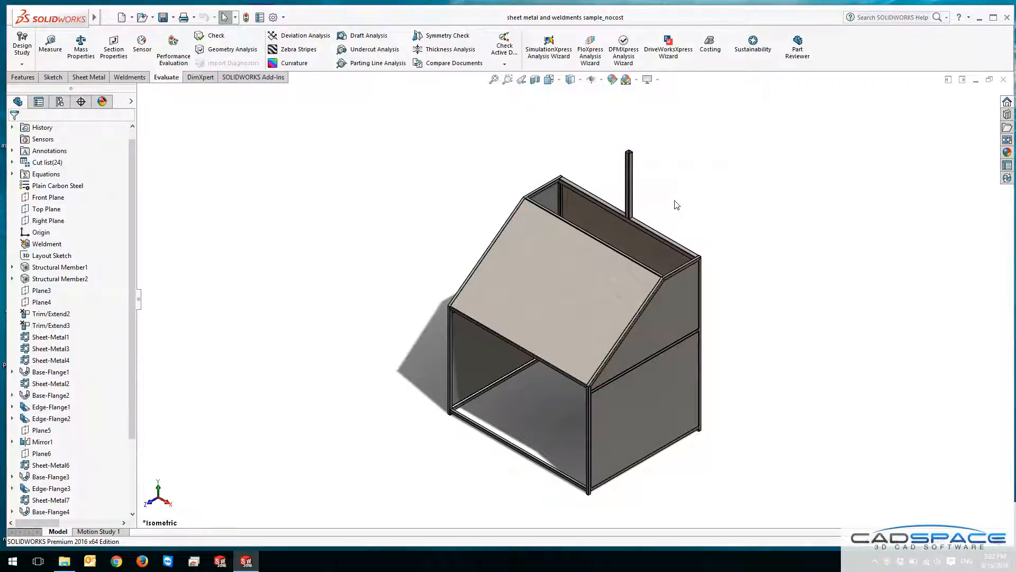
mouse_move(677, 277)
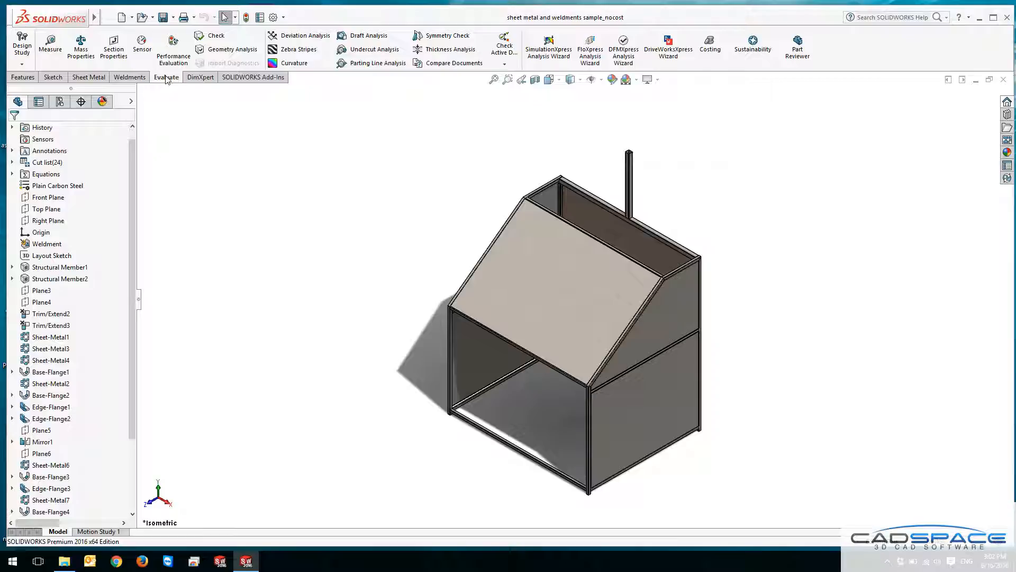
mouse_move(715, 41)
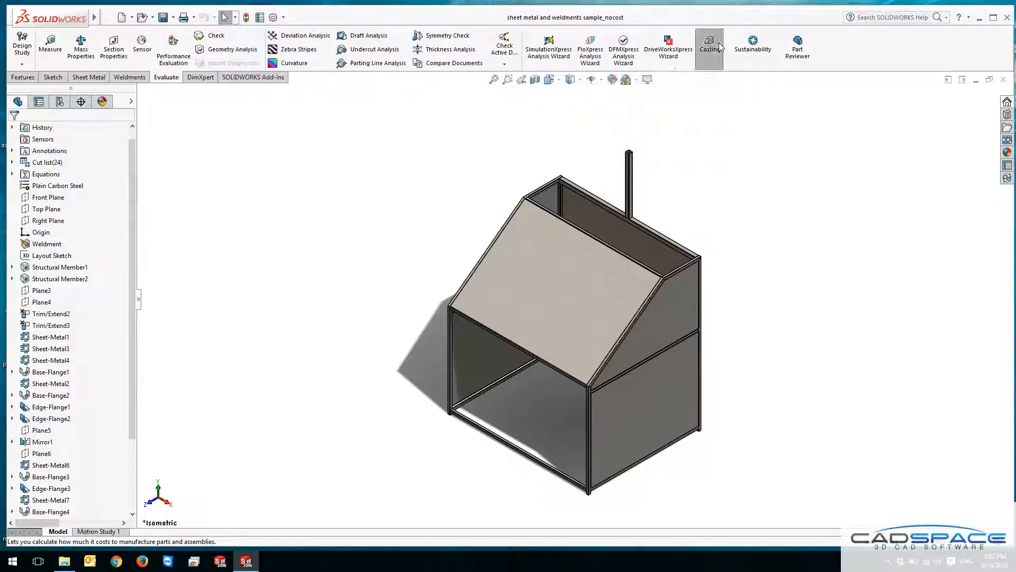
click(711, 41)
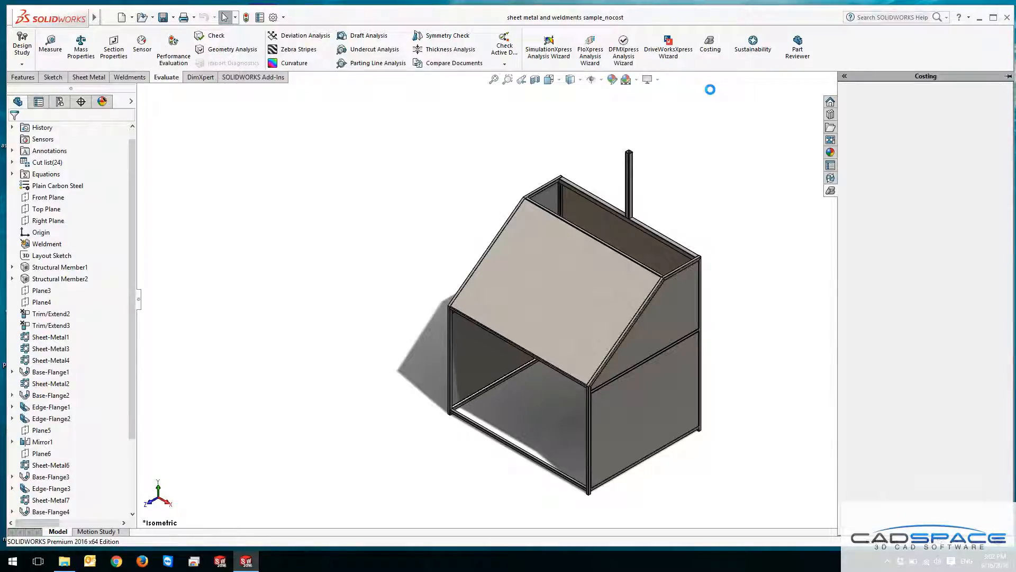
click(710, 42)
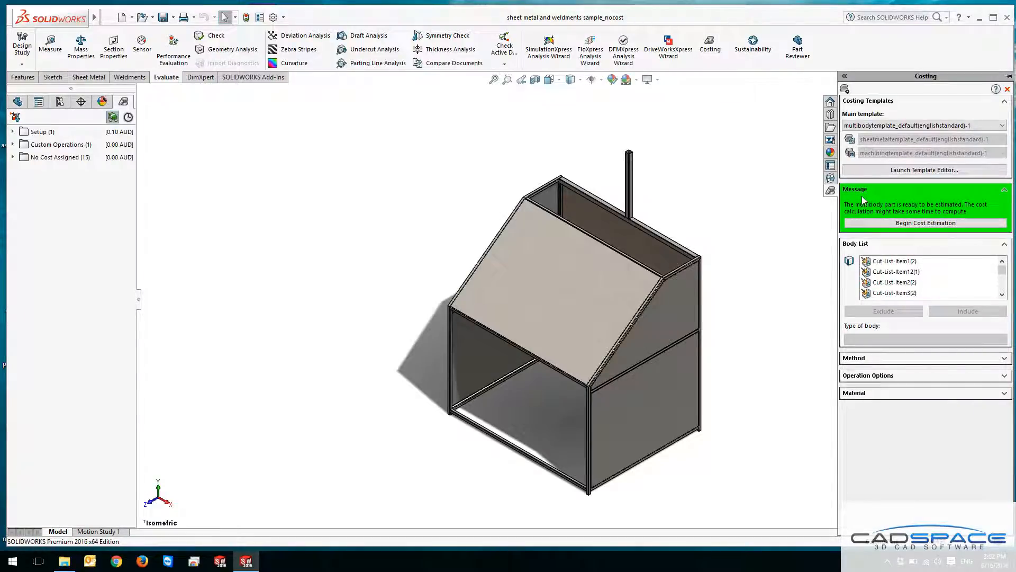
mouse_move(831, 192)
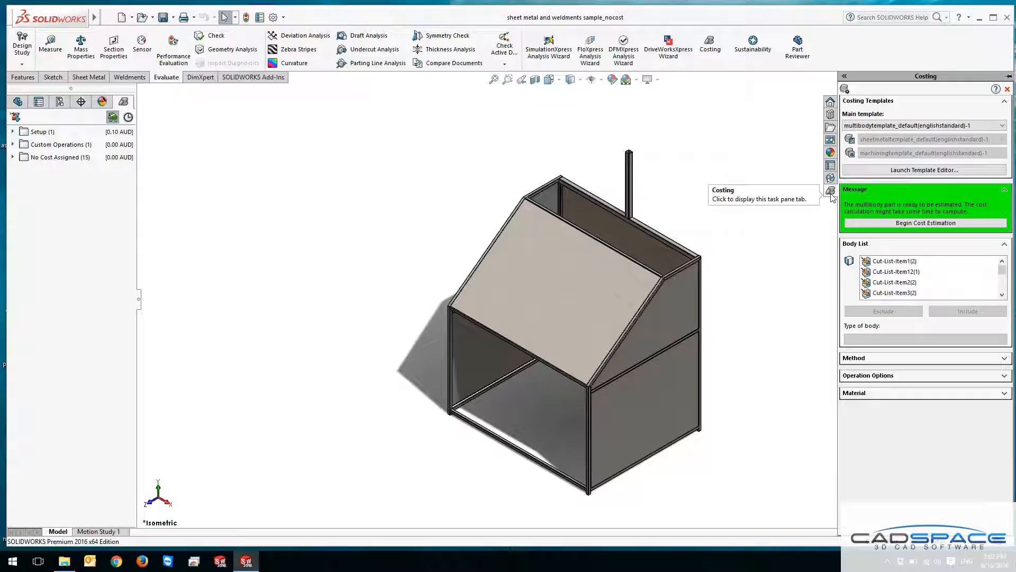
mouse_move(937, 85)
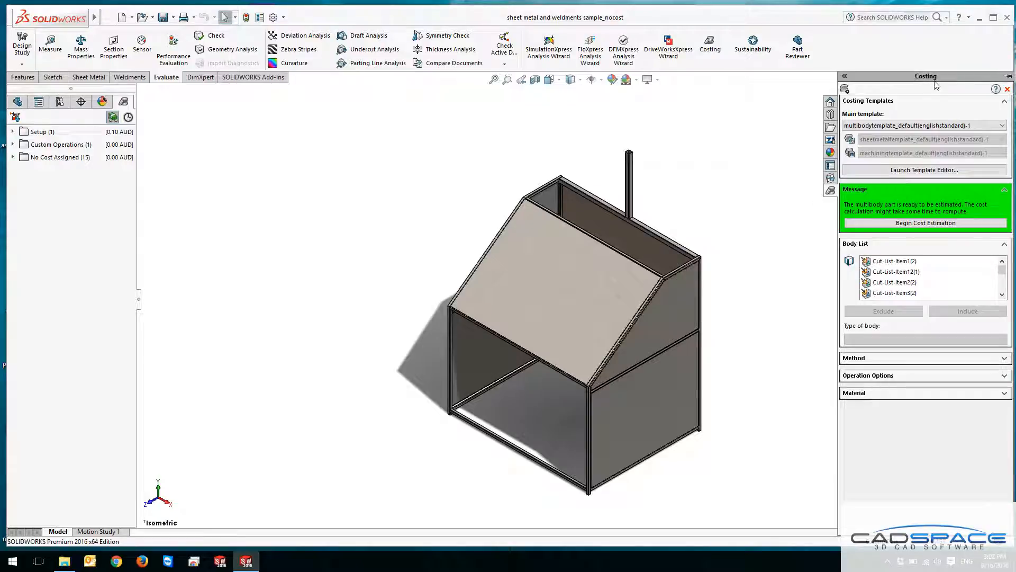
mouse_move(70, 157)
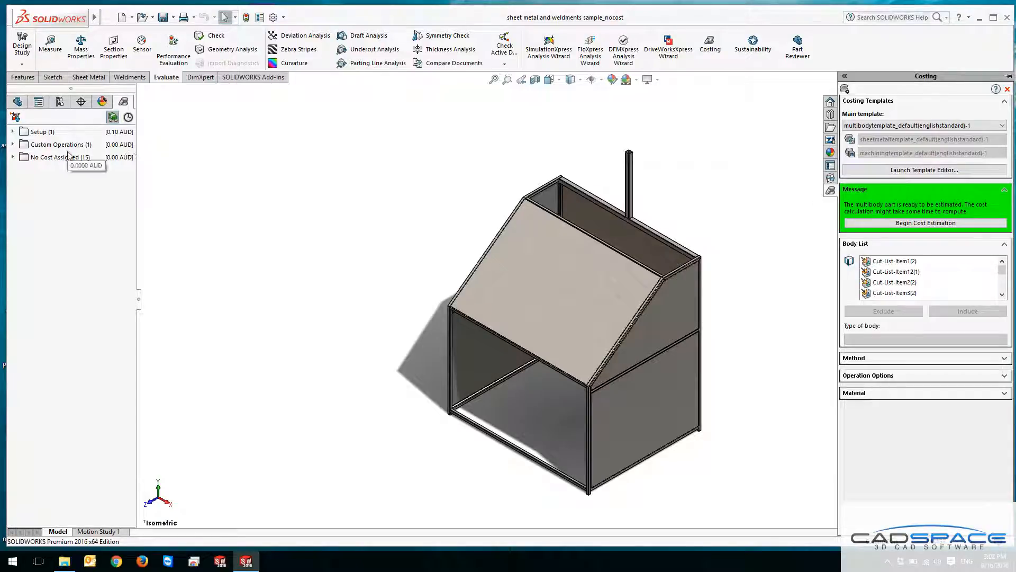
mouse_move(123, 102)
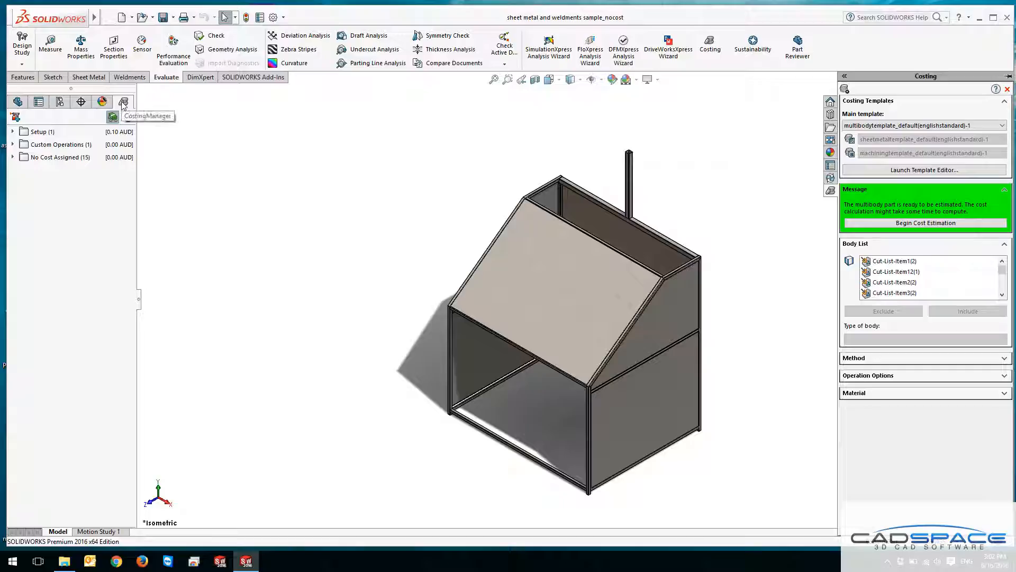
mouse_move(32, 119)
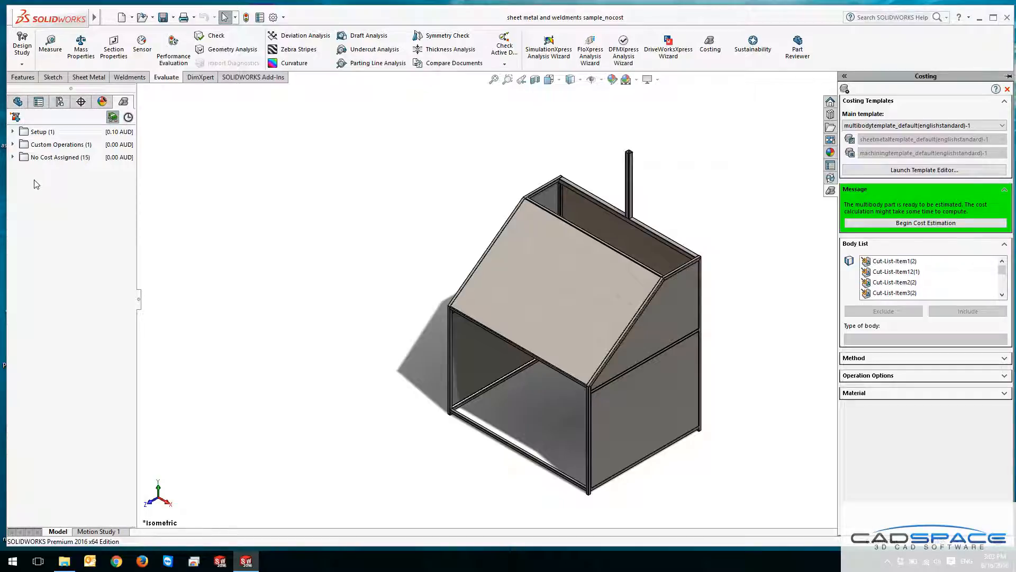
mouse_move(16, 157)
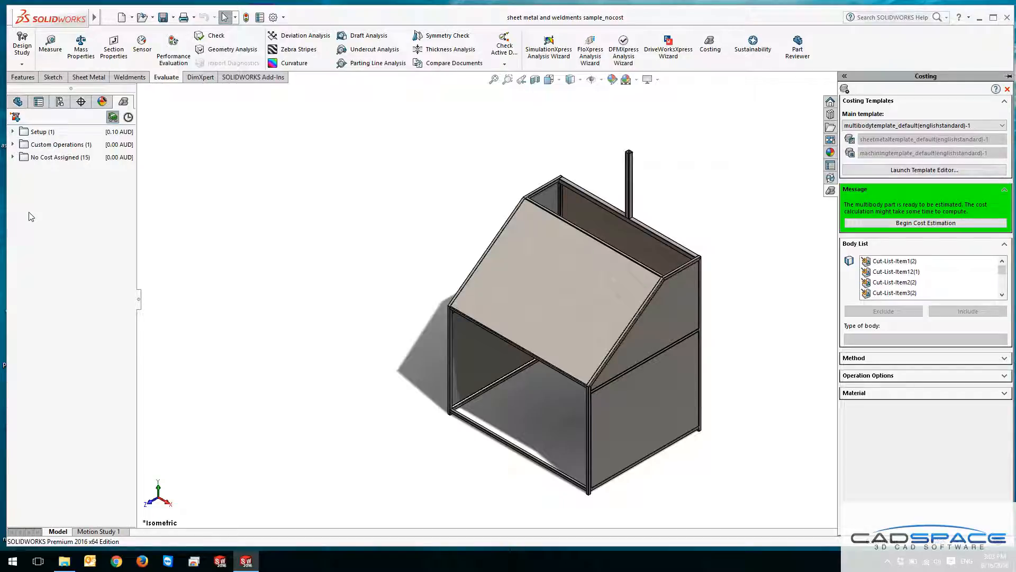
mouse_move(42, 162)
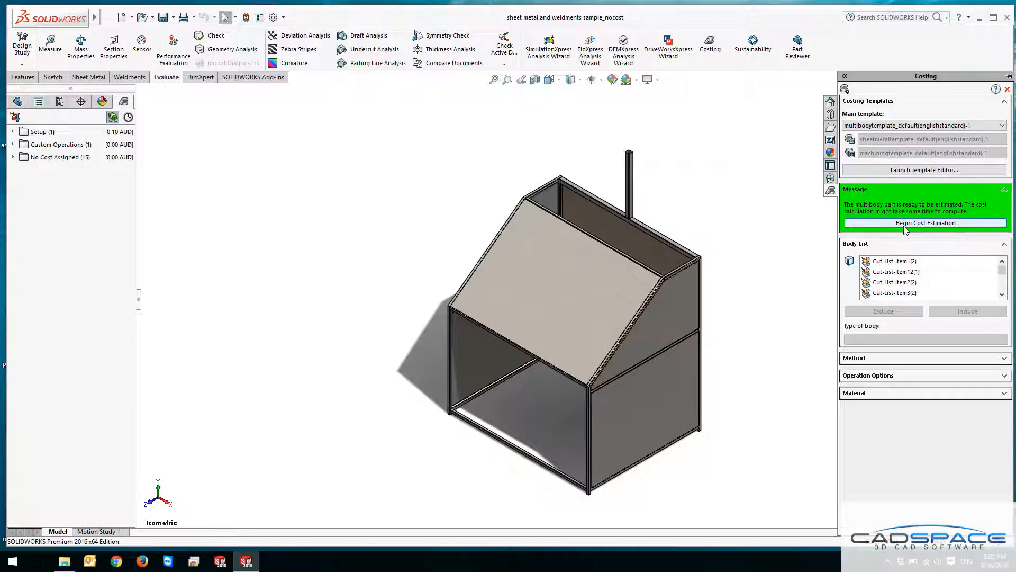
mouse_move(926, 142)
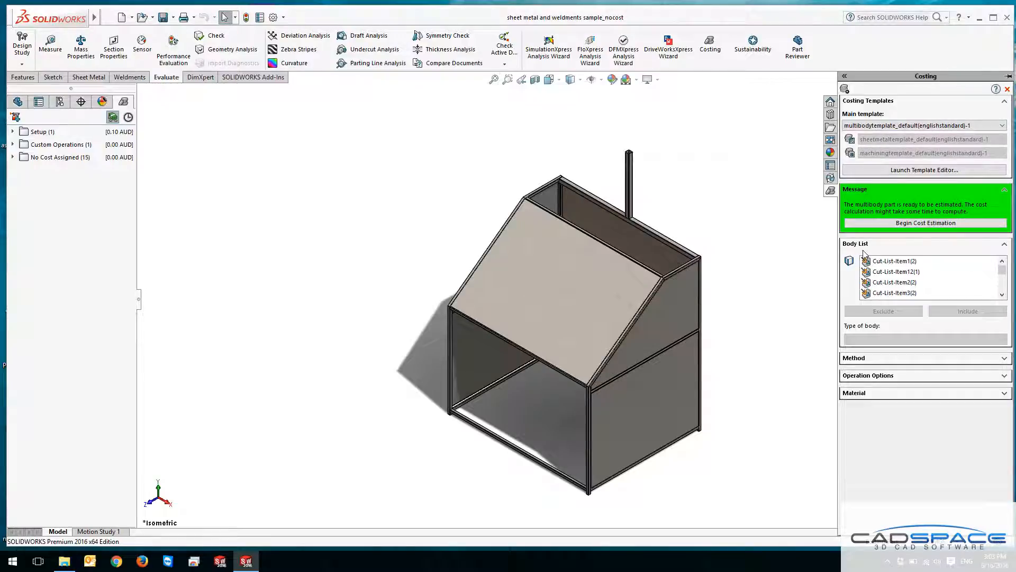
Select Cut-List-Item6(2) in the body list and set its method to Structural Member.
click(895, 261)
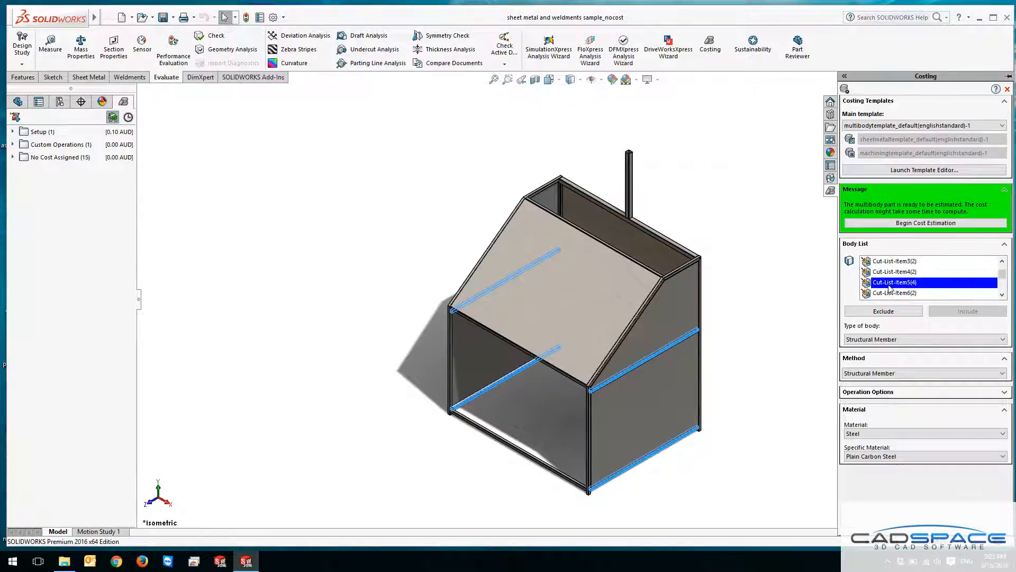
click(893, 293)
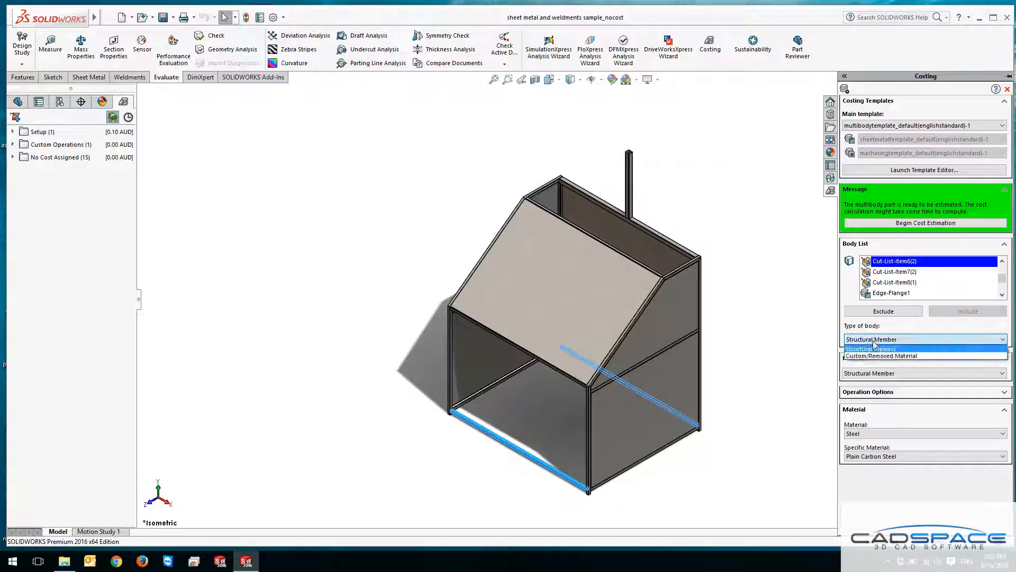
click(882, 356)
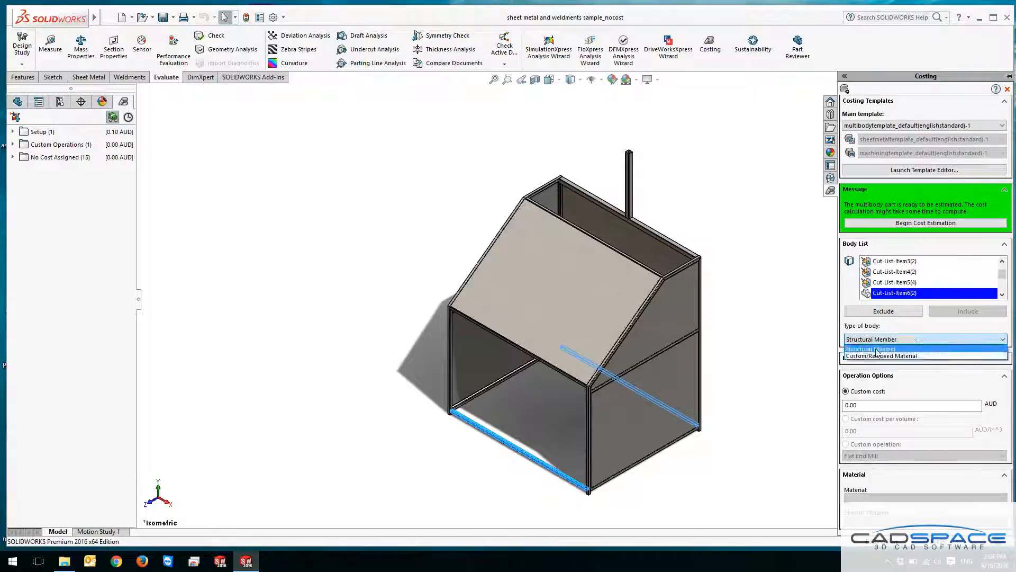
click(872, 349)
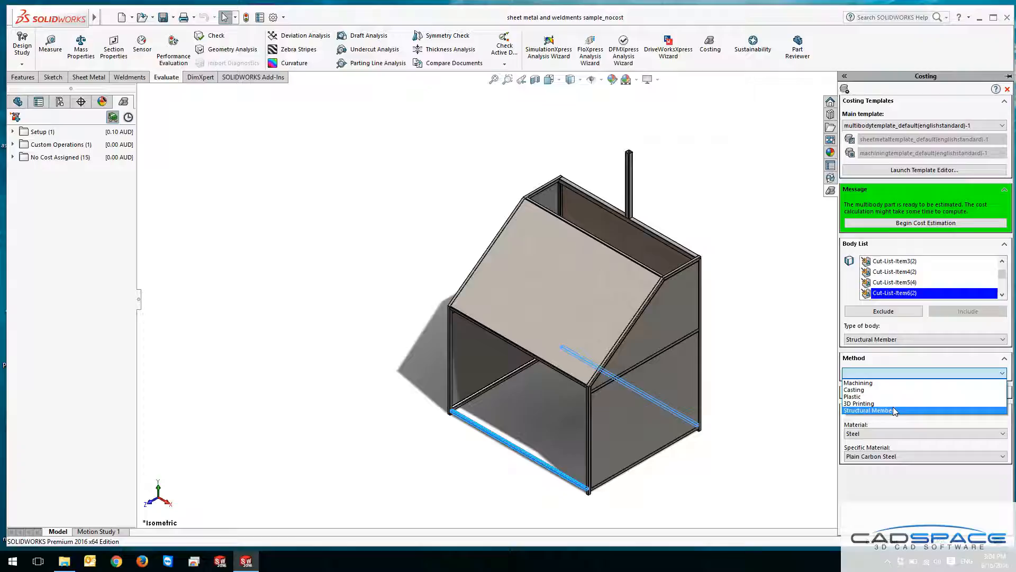
click(868, 410)
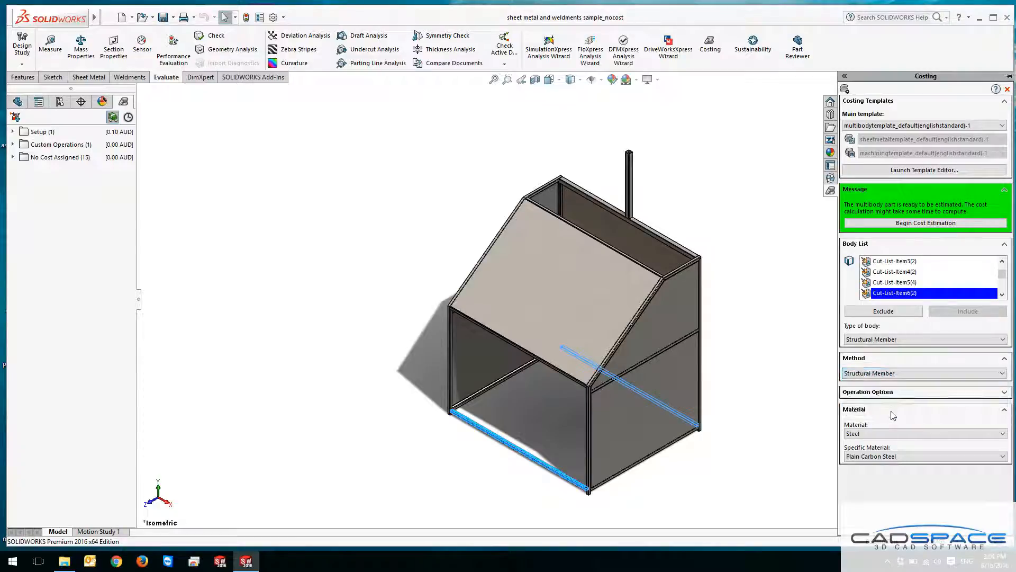
mouse_move(917, 362)
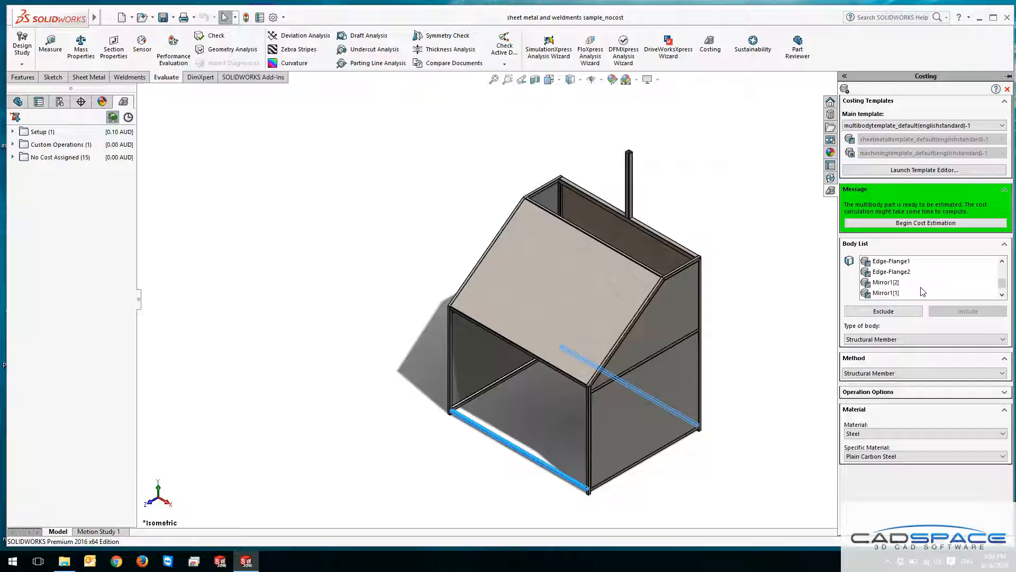
Select Edge-Flange2 and set its body type and method to Sheet Metal.
click(892, 271)
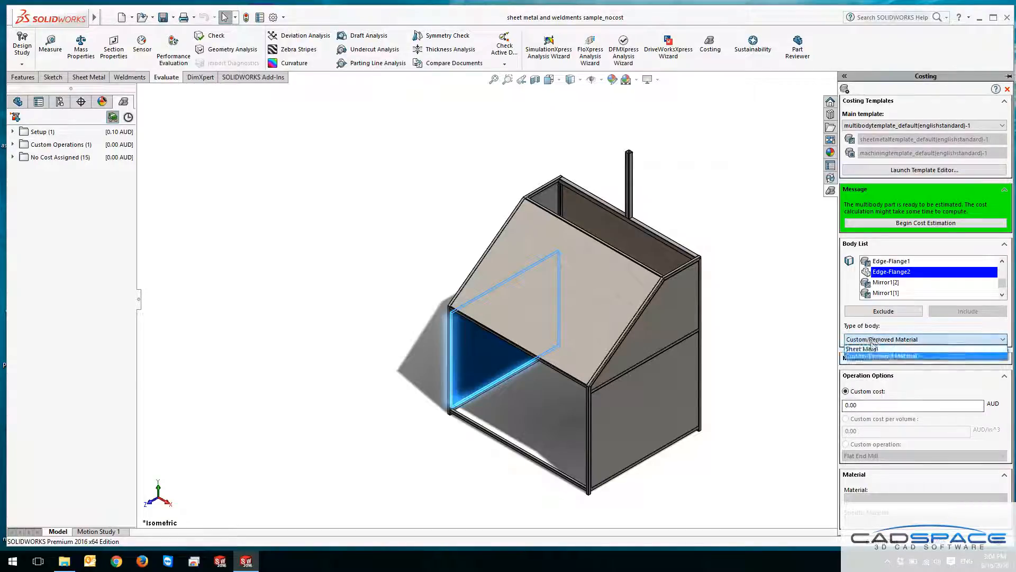
click(861, 348)
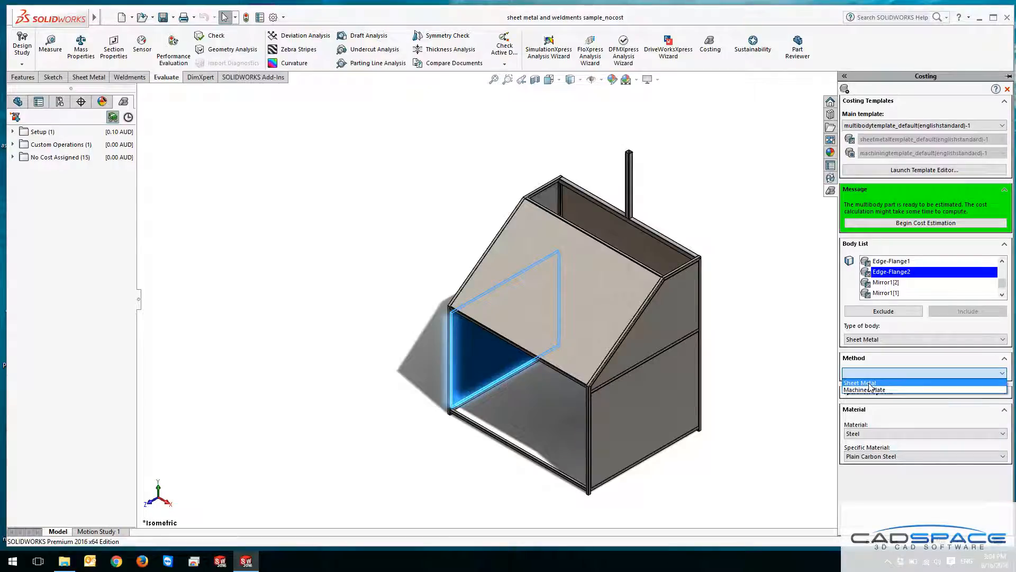
click(860, 382)
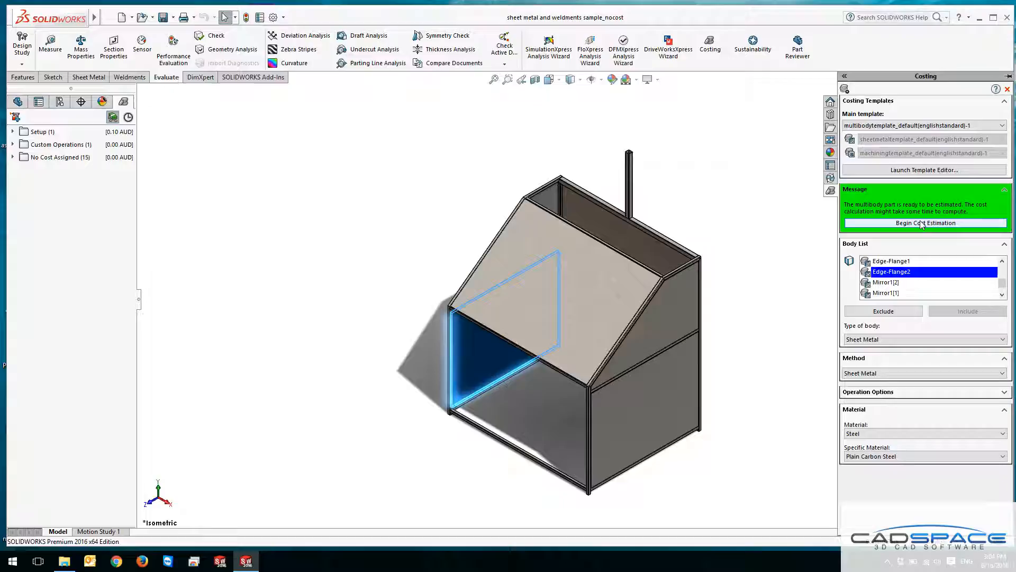
Run the cost estimate and expand Structural Bodies to see Cut-List-Item2(2)'s costs.
click(926, 223)
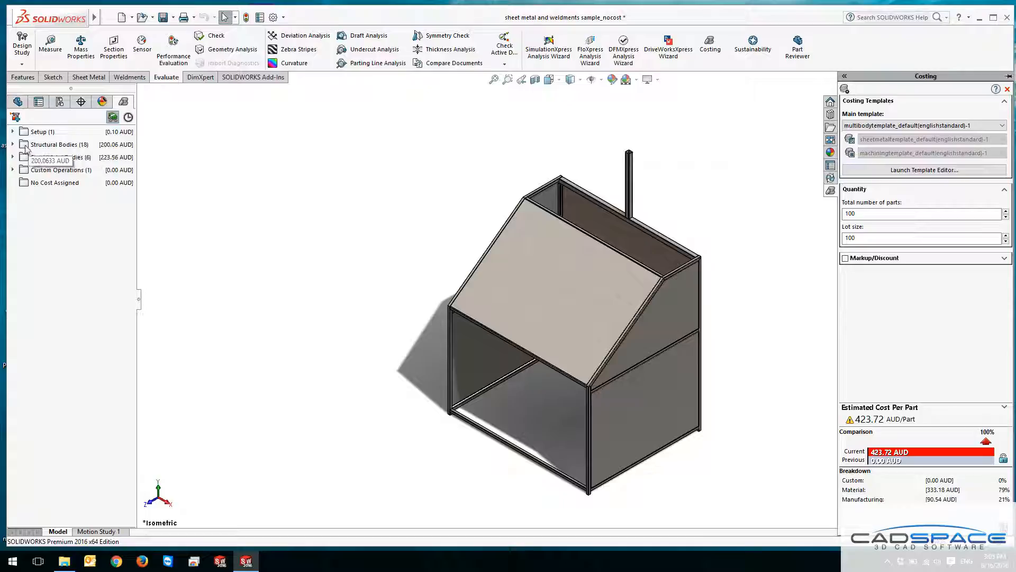
click(11, 144)
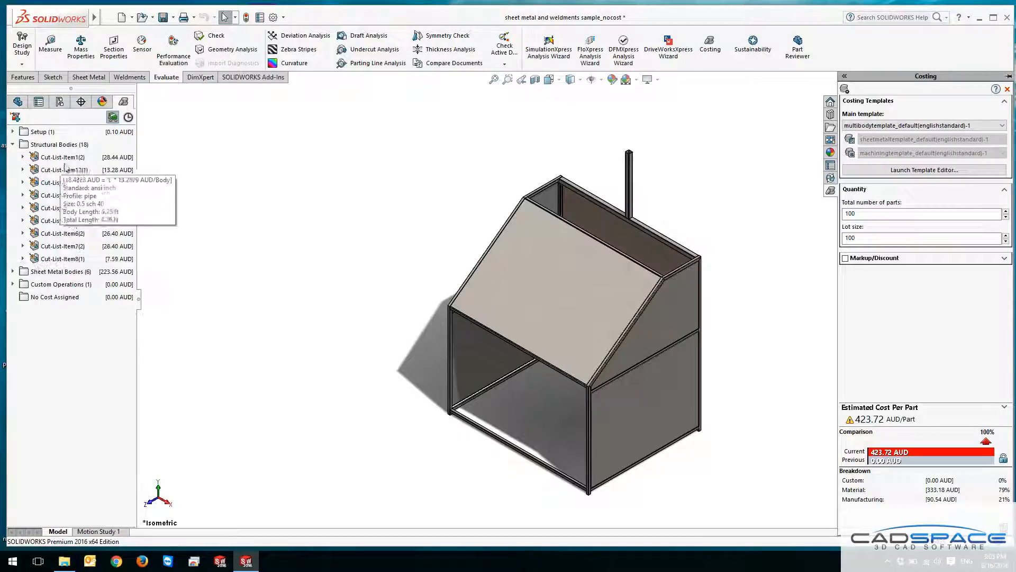
click(57, 169)
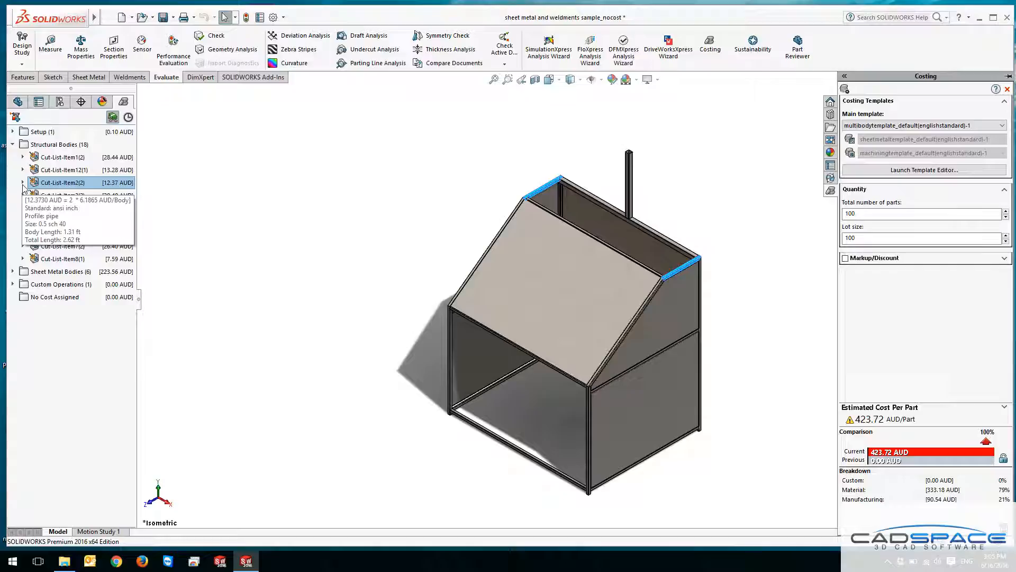
click(22, 182)
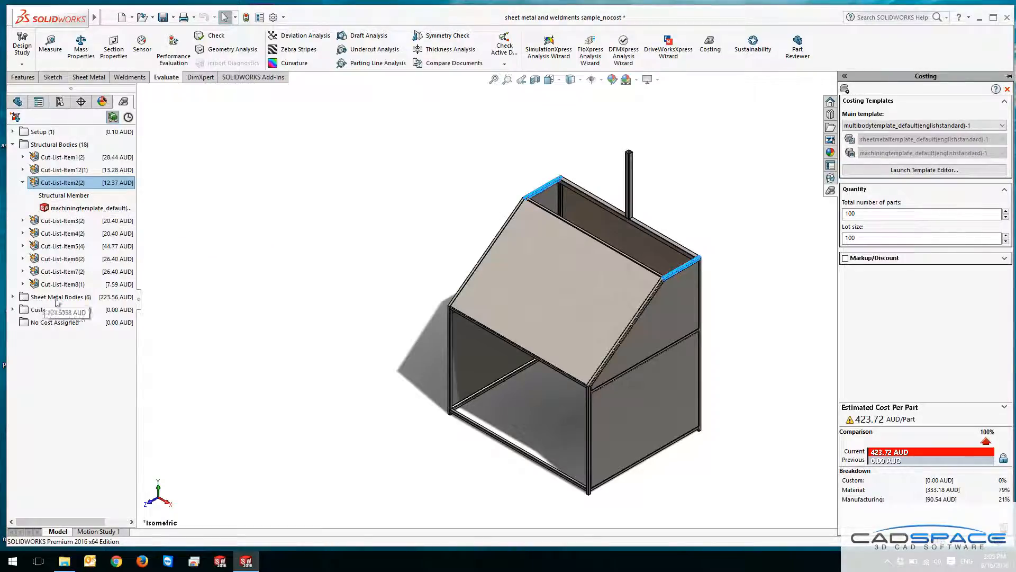
Expand Sheet Metal Bodies and highlight Edge-Flange5 with its cost.
click(13, 297)
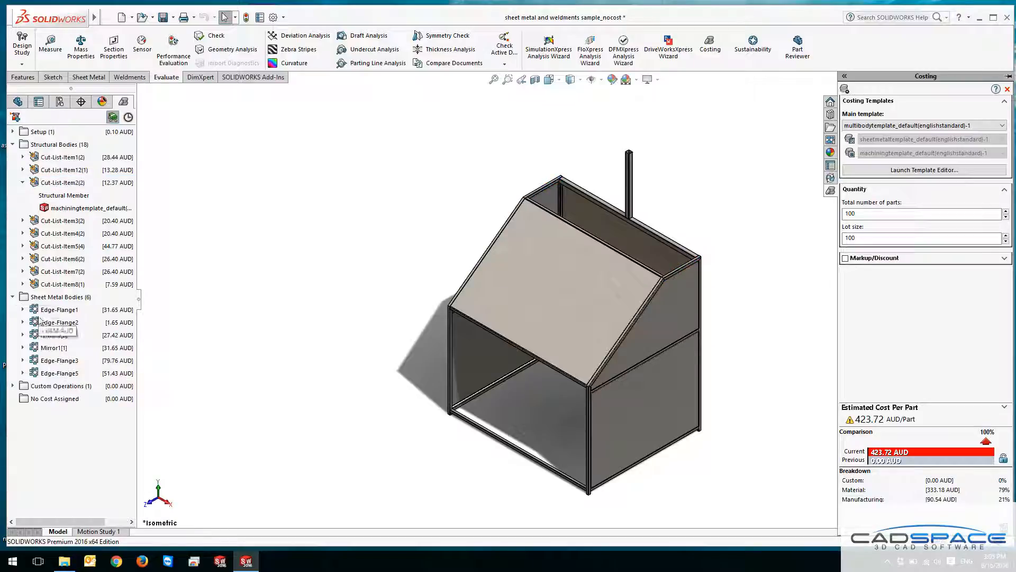
click(59, 309)
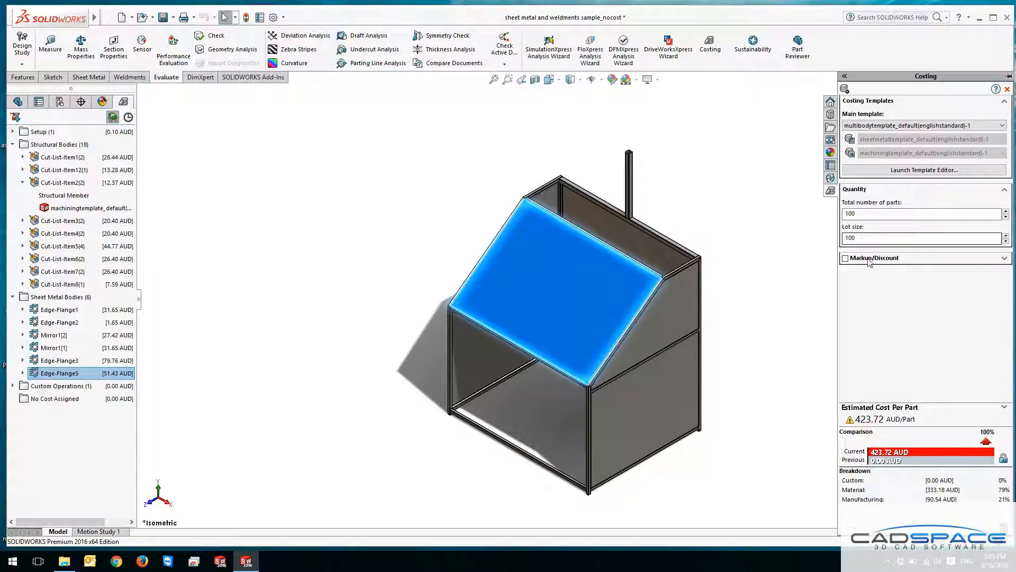
Apply a 5% markup on total cost (444.91 AUD), then remove it to return to 423.72 AUD.
click(845, 258)
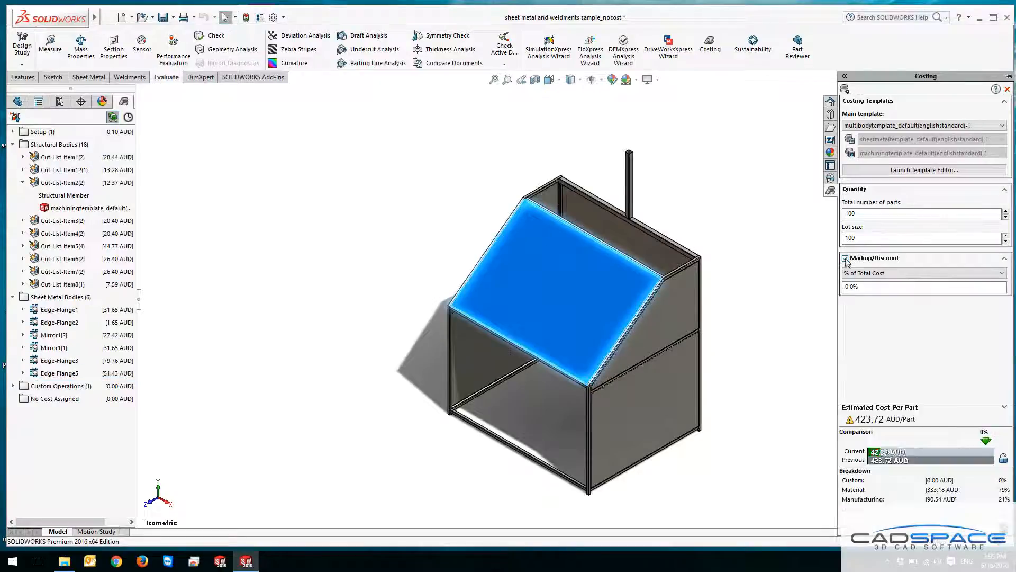
click(845, 258)
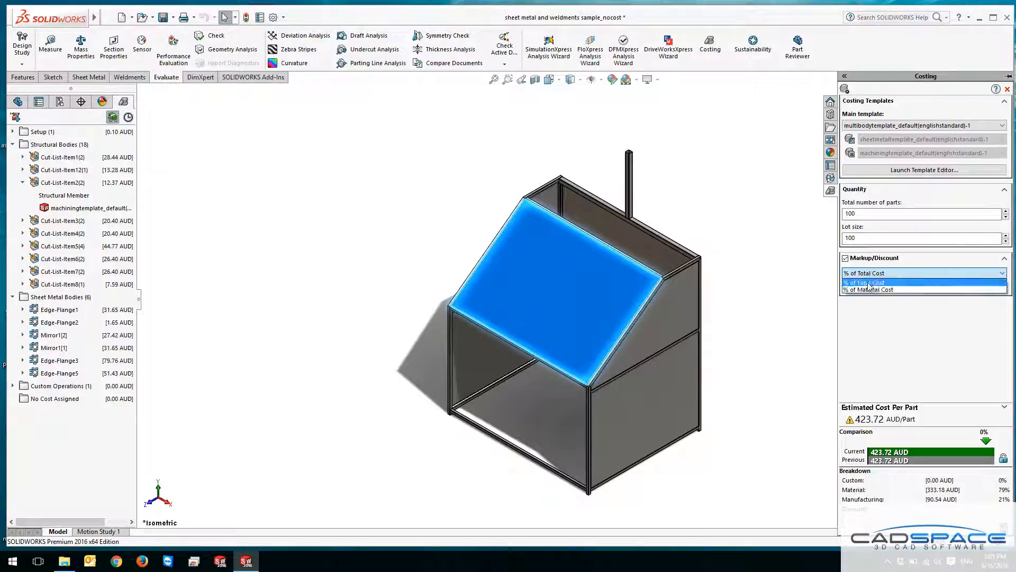
click(869, 282)
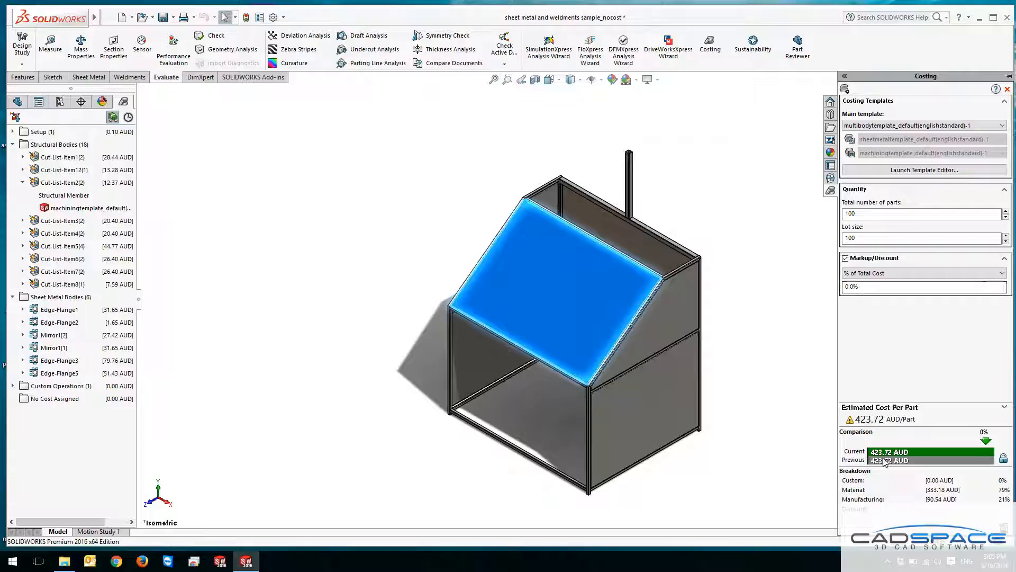
text(5)
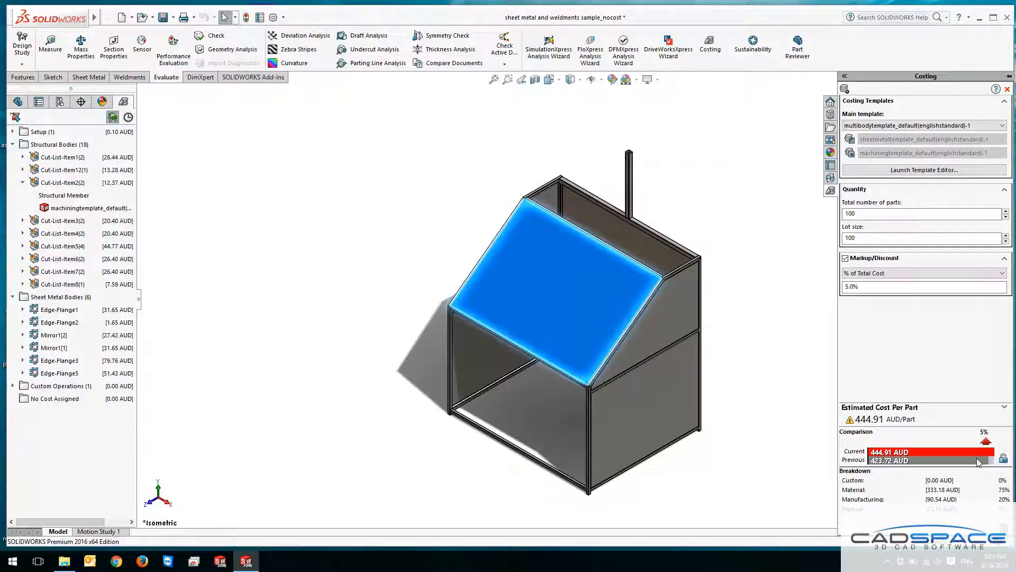
mouse_move(931, 321)
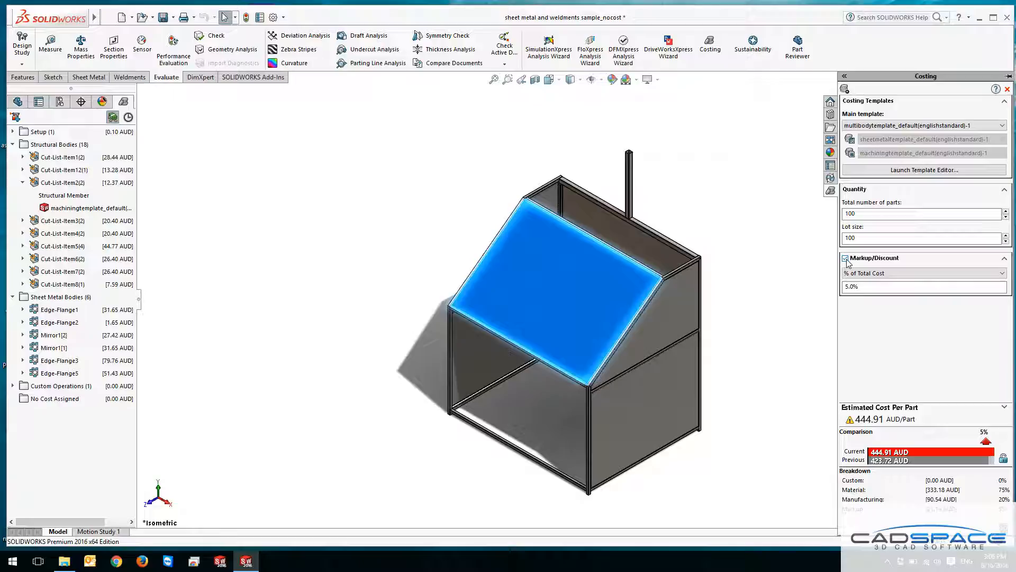
click(845, 258)
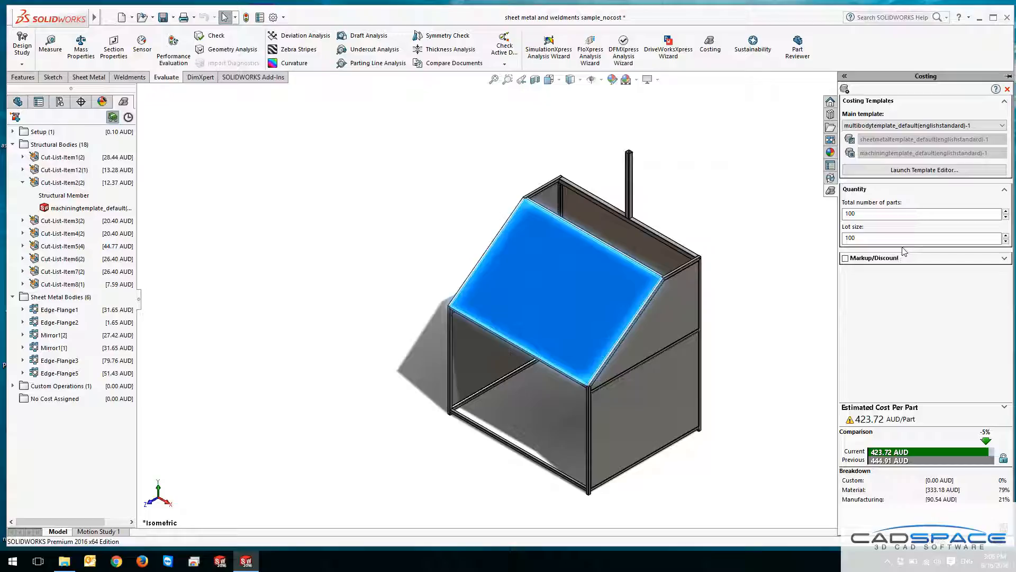
mouse_move(907, 266)
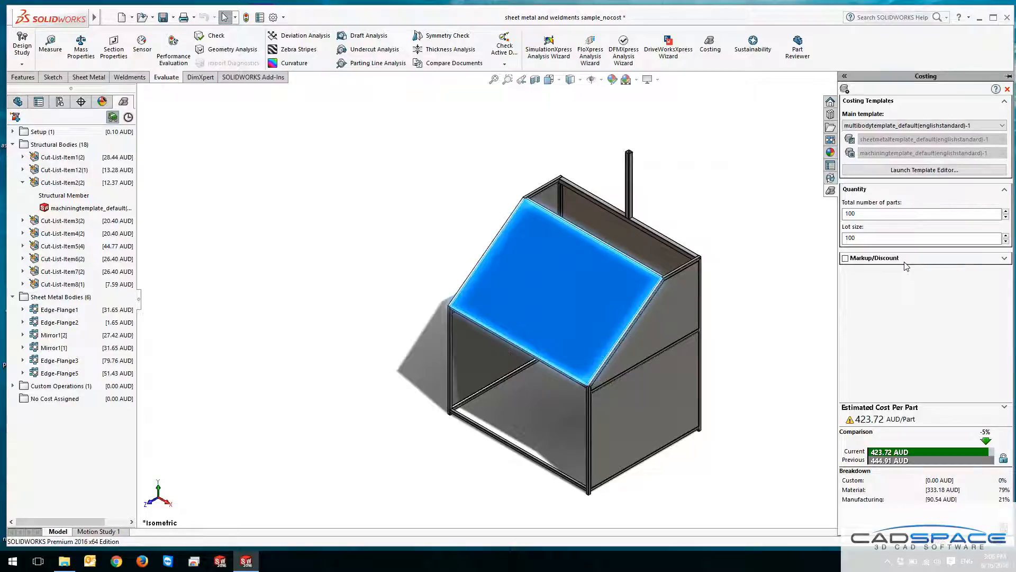